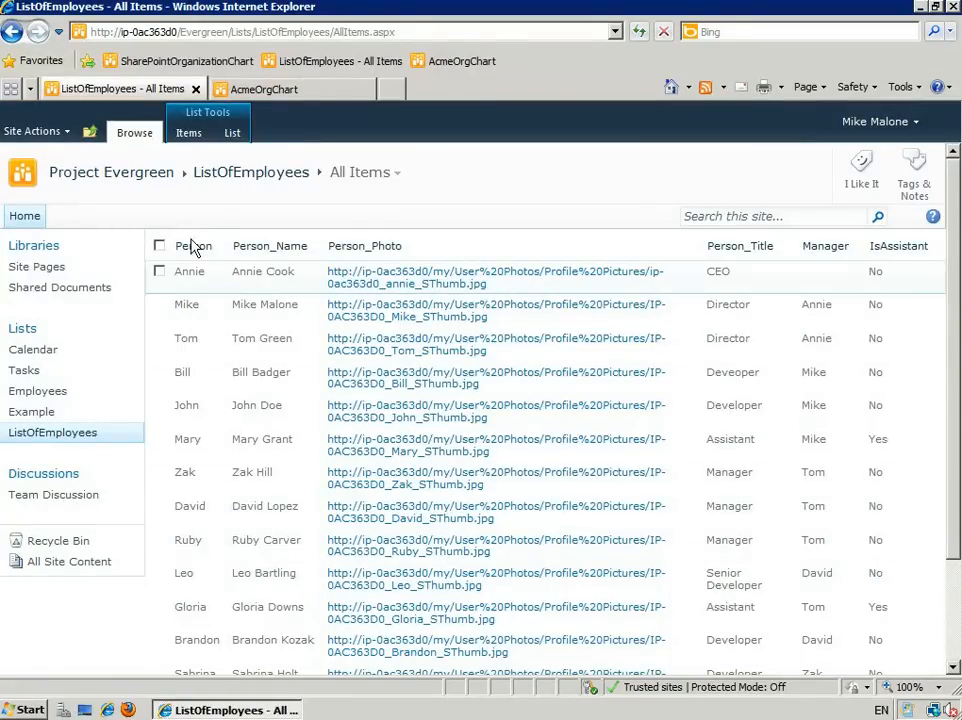
{"action": "mouse_move", "coordinate": [196, 287]}
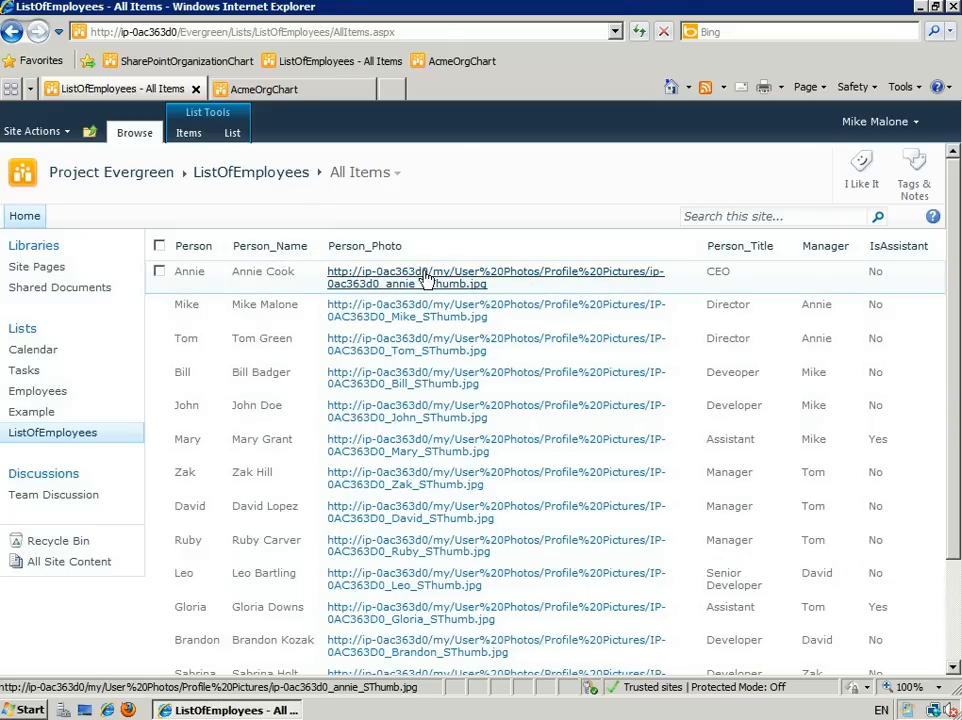
{"action": "mouse_move", "coordinate": [730, 278]}
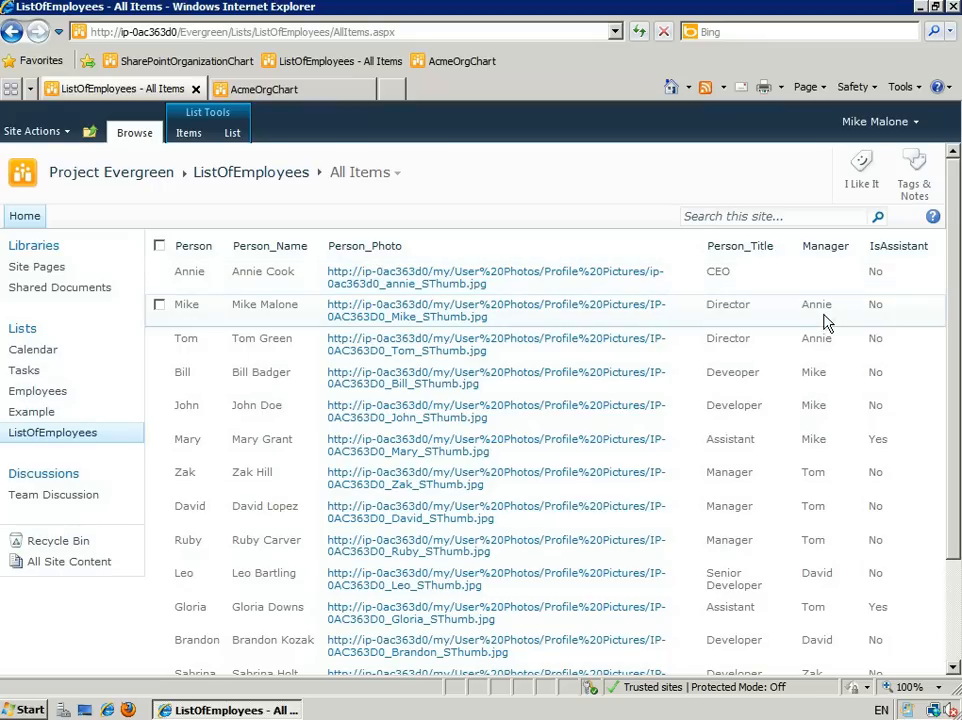
{"action": "mouse_move", "coordinate": [188, 318]}
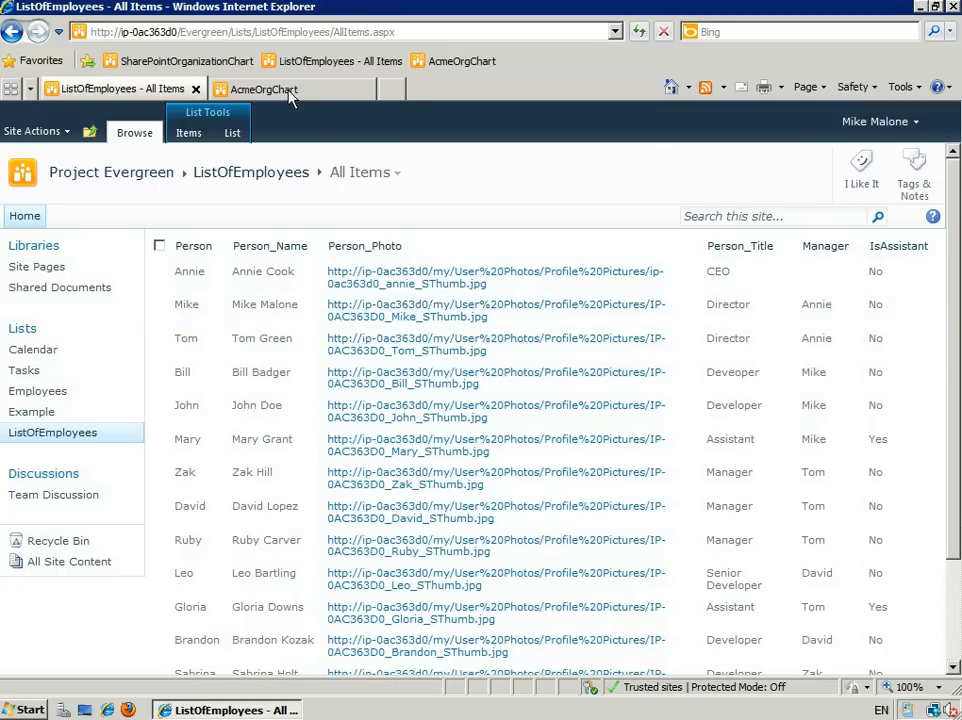
Step: On the AcmeOrgChart page, add the Custom > OrgChart web part to the left column
{"action": "left_click", "coordinate": [264, 88]}
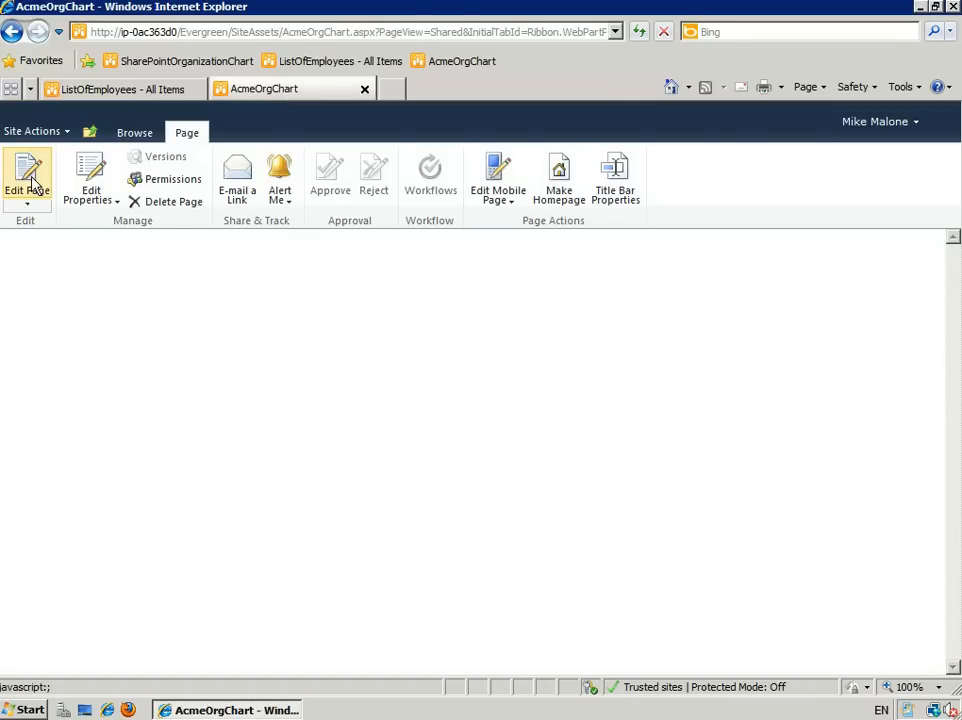
{"action": "left_click", "coordinate": [25, 180]}
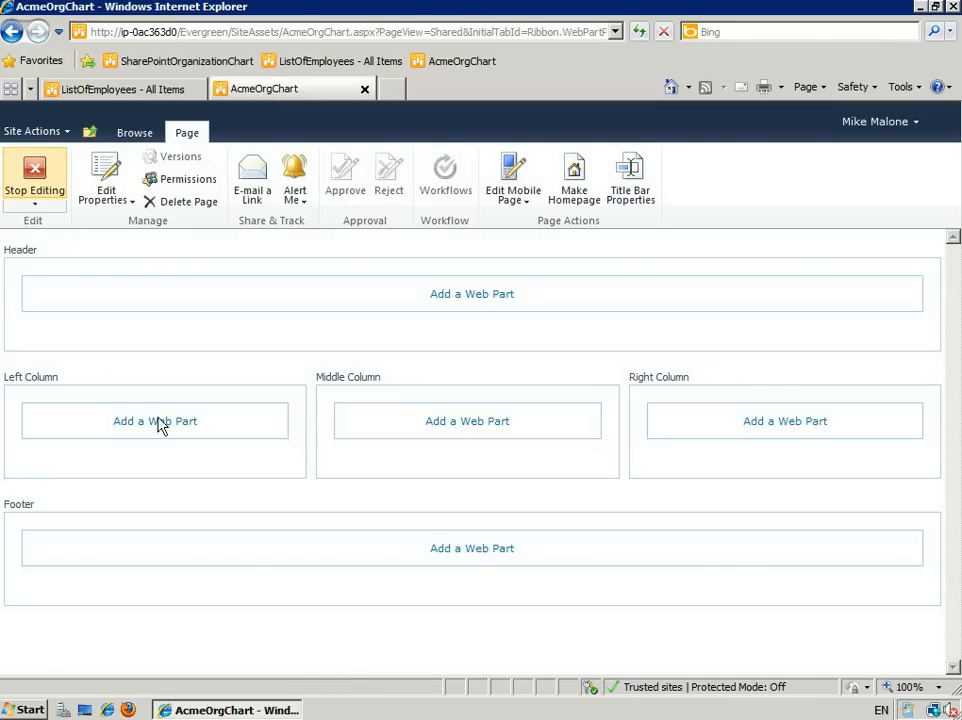
{"action": "left_click", "coordinate": [155, 420]}
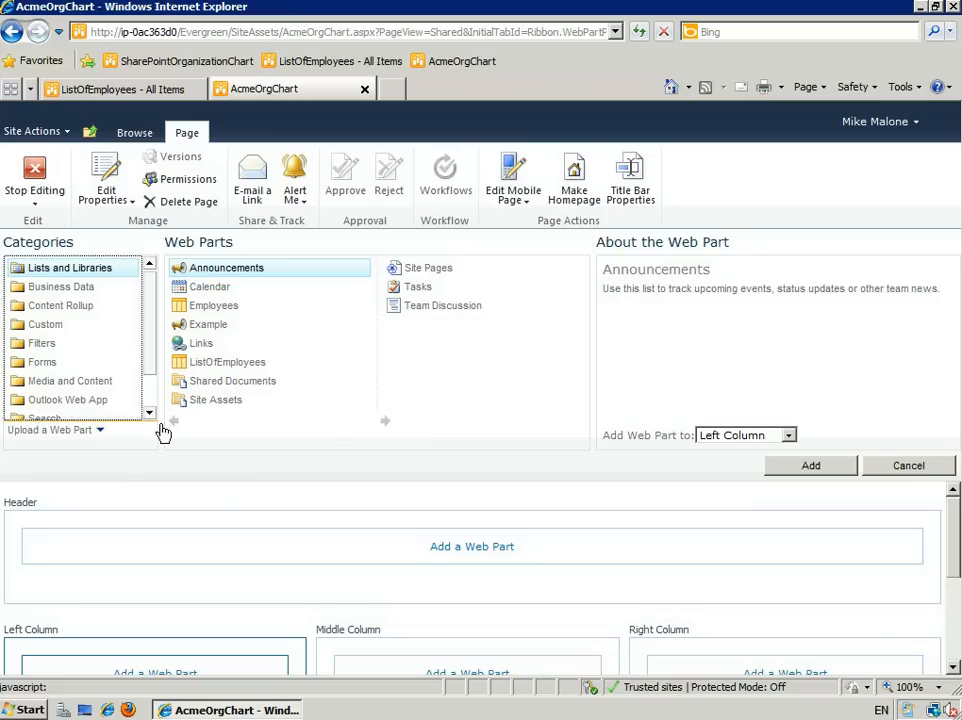
{"action": "left_click", "coordinate": [46, 324]}
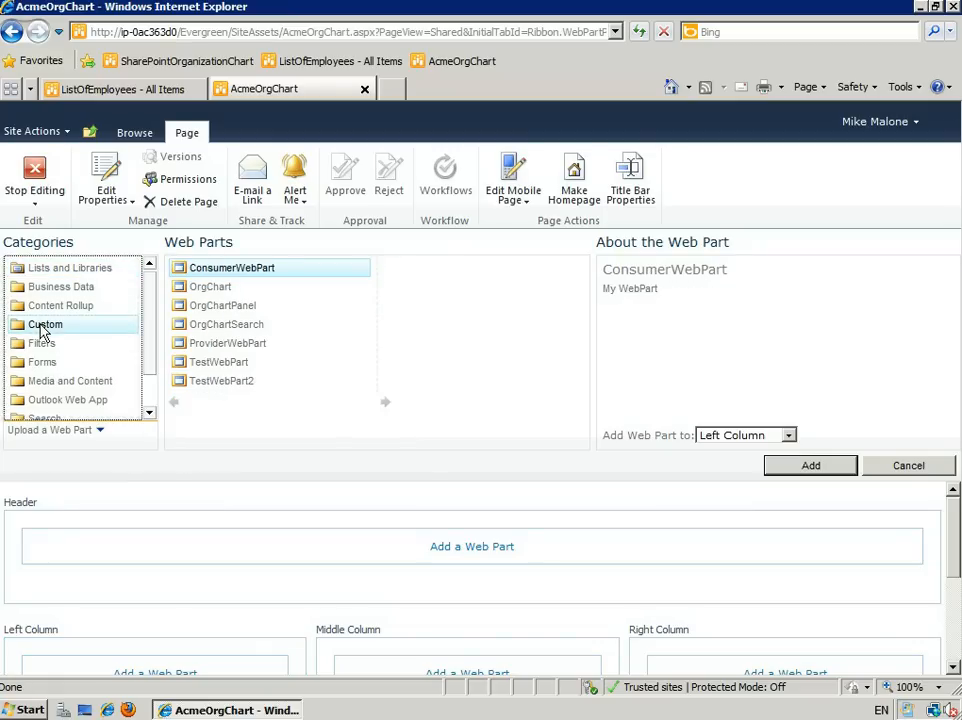
{"action": "left_click", "coordinate": [210, 286]}
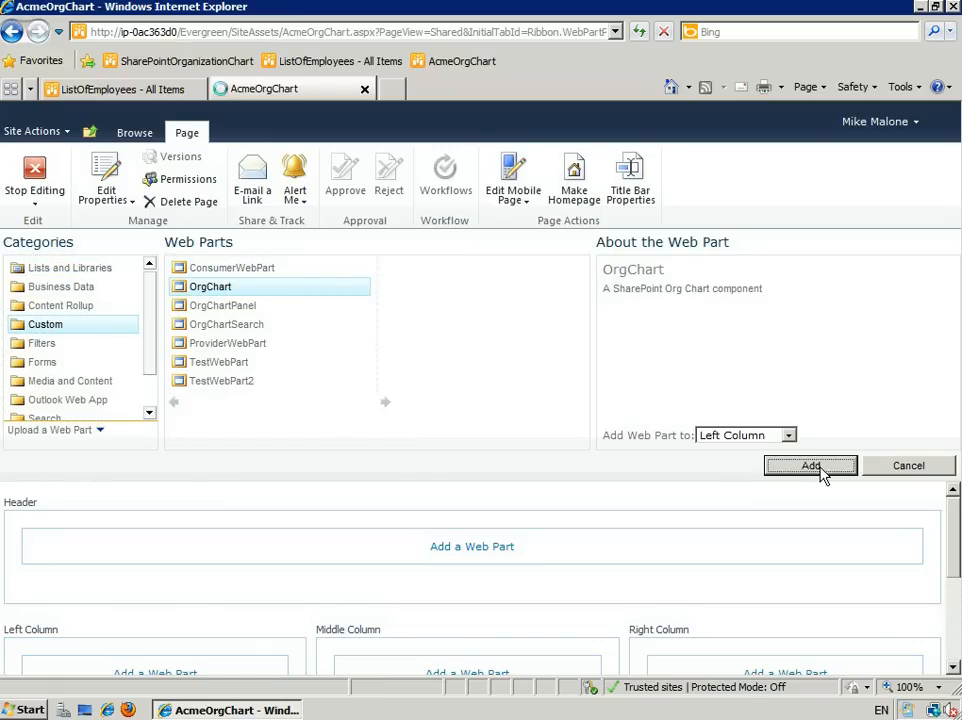
{"action": "left_click", "coordinate": [810, 466]}
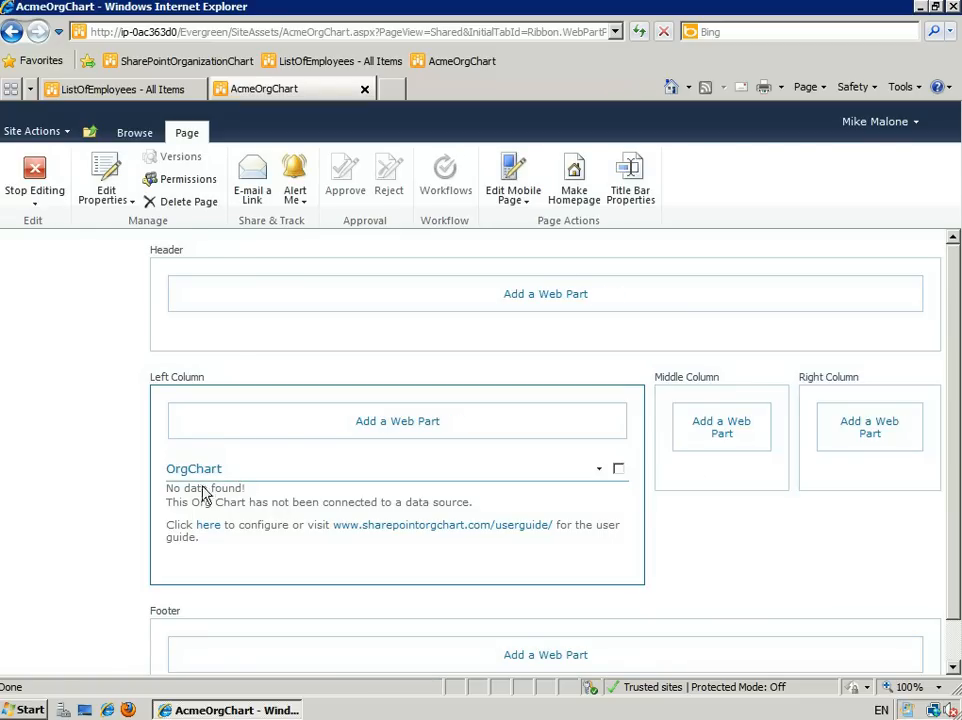
{"action": "mouse_move", "coordinate": [208, 524]}
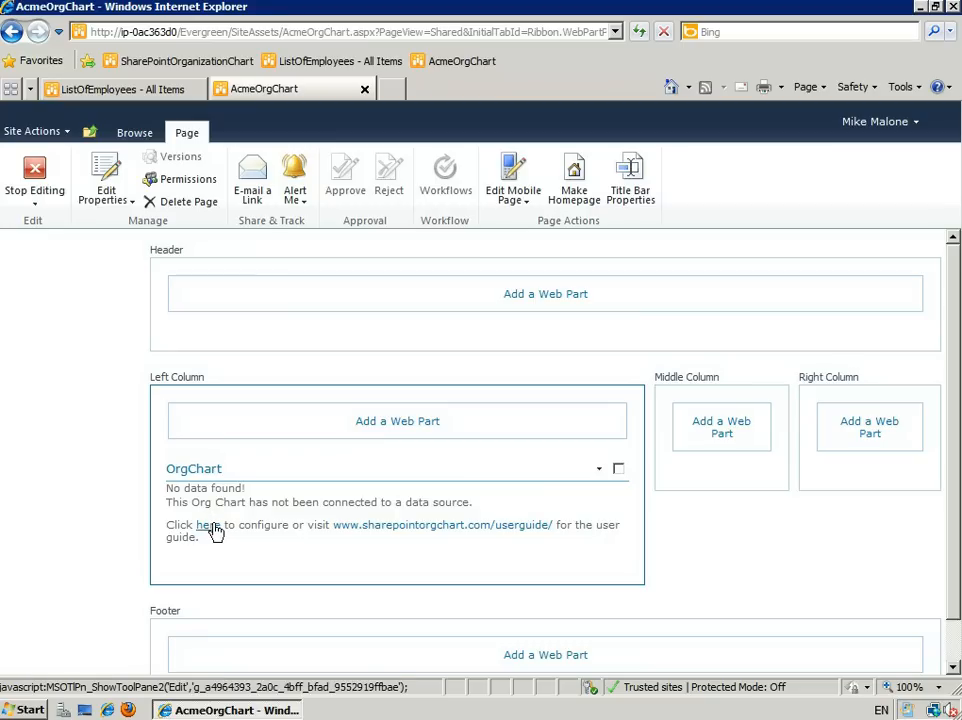
Step: Open the OrgChart tool pane and keep SharePointList as the data source type
{"action": "left_click", "coordinate": [599, 468]}
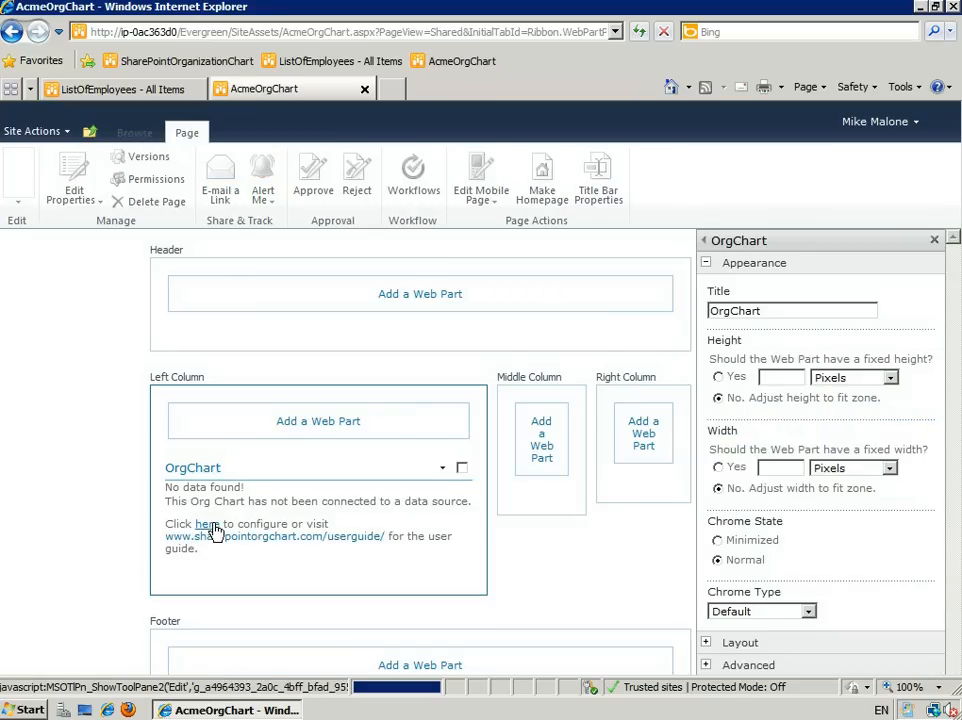
{"action": "left_click", "coordinate": [461, 468]}
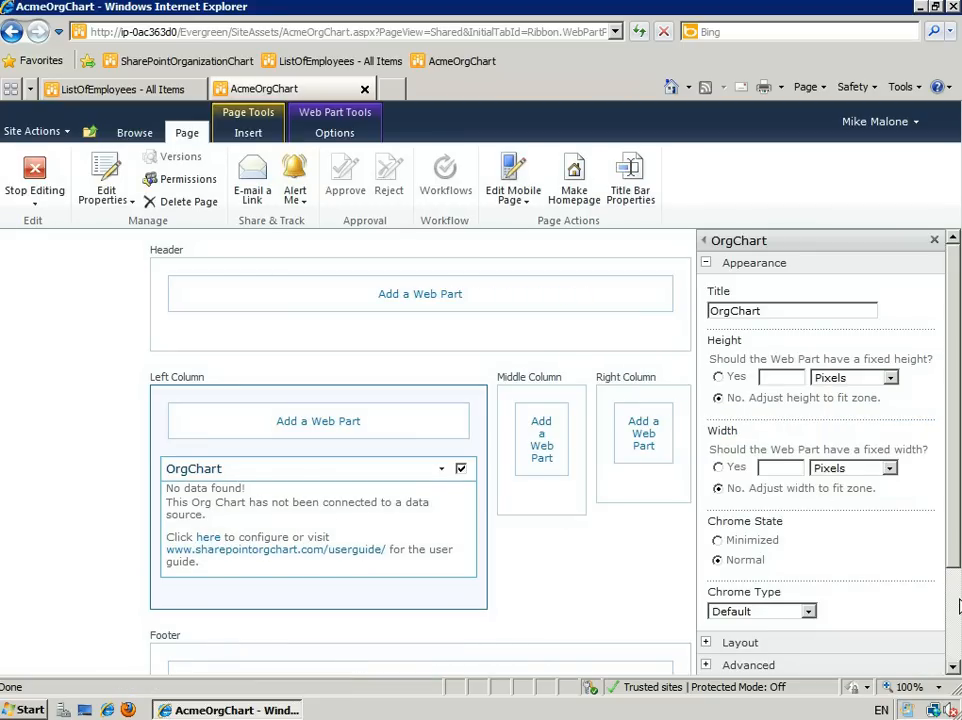
{"action": "scroll", "scroll_direction": "down", "scroll_amount": 3}
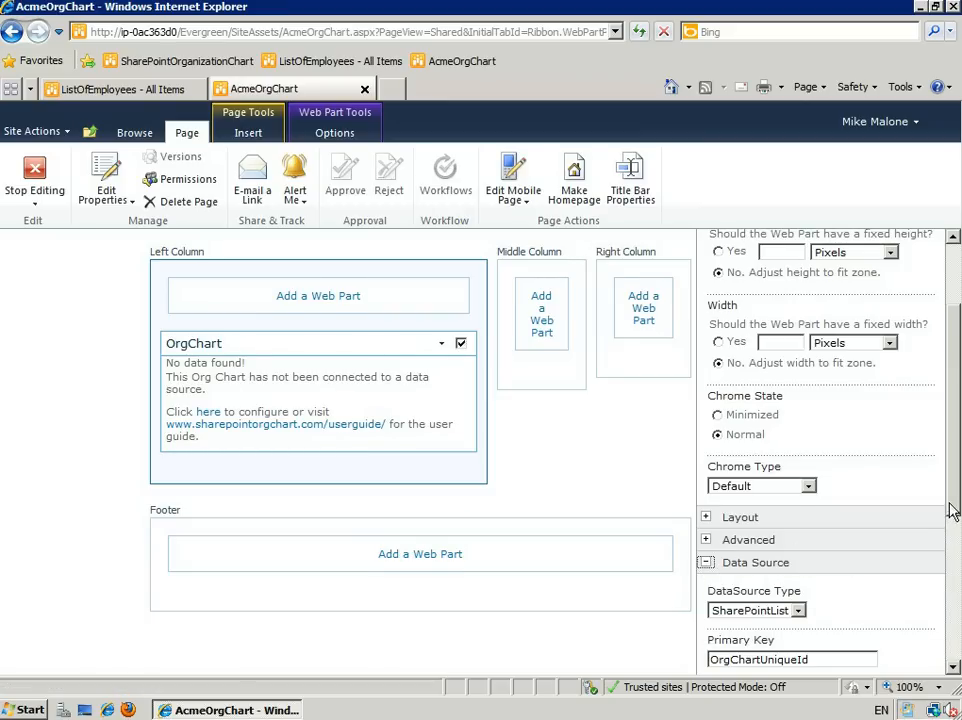
{"action": "scroll", "scroll_direction": "down", "scroll_amount": 3}
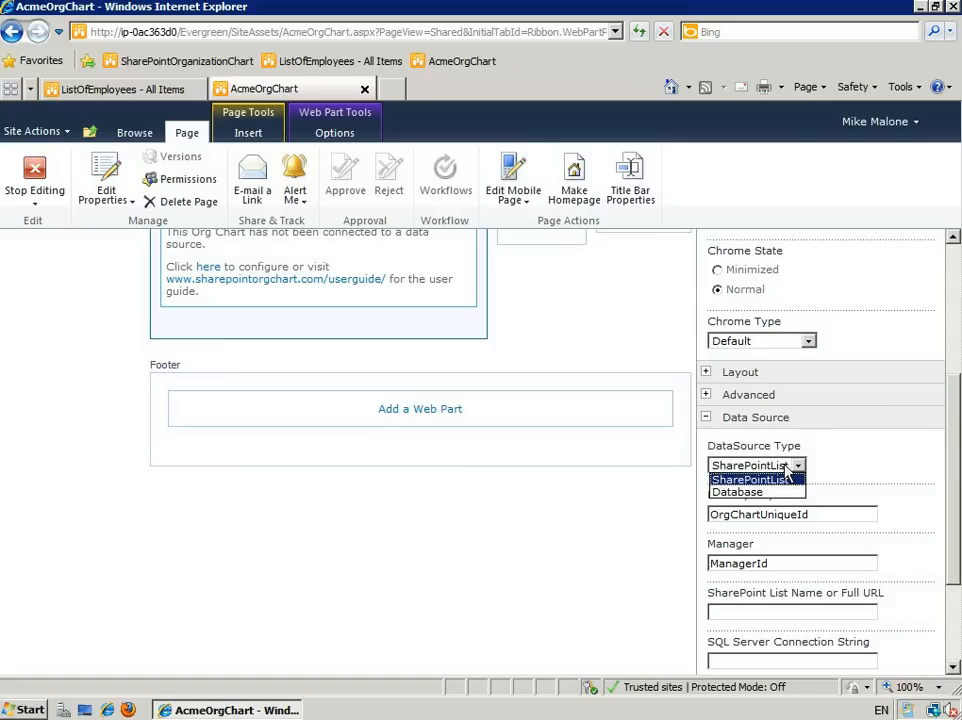
{"action": "left_click", "coordinate": [750, 479]}
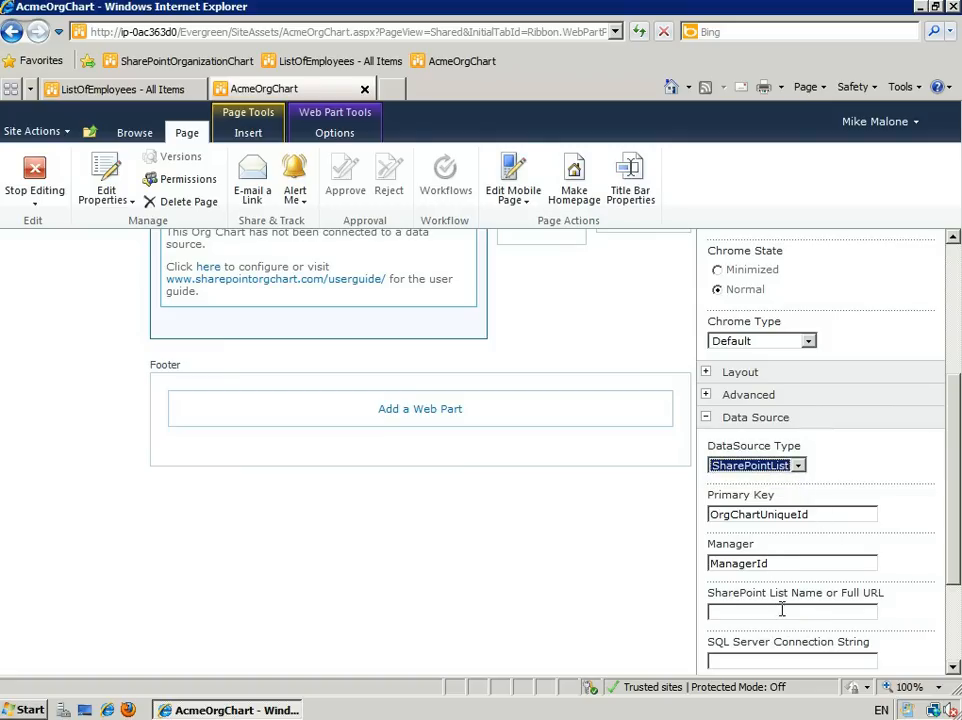
Step: Enter Person and Manager as the key fields, plus the ListOfEmployees AllItems.aspx URL
{"action": "left_click", "coordinate": [115, 89]}
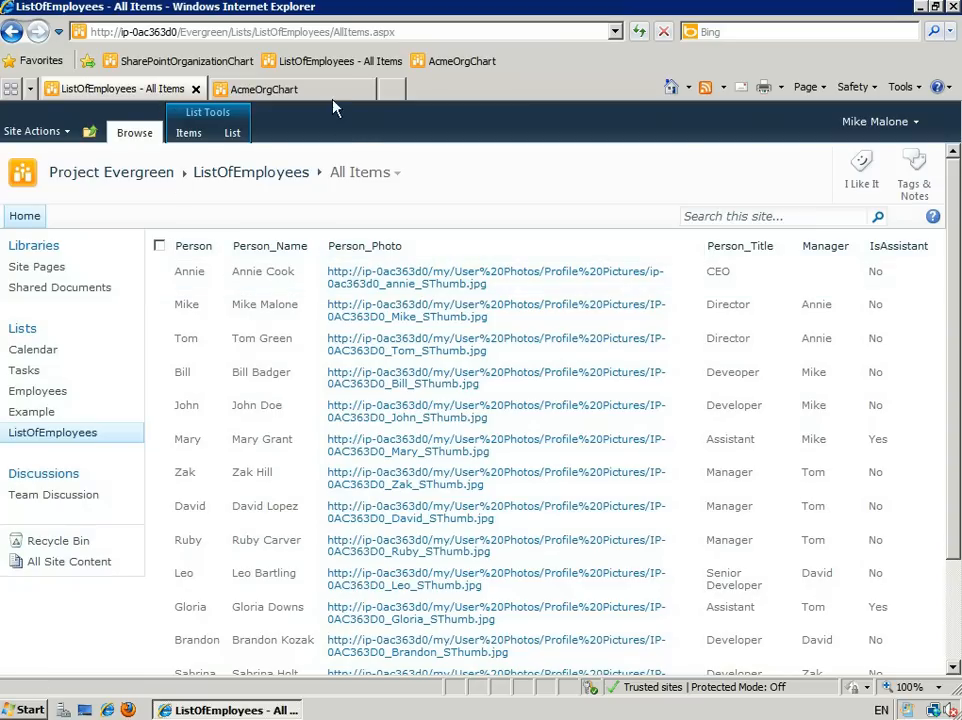
{"action": "left_click", "coordinate": [265, 89]}
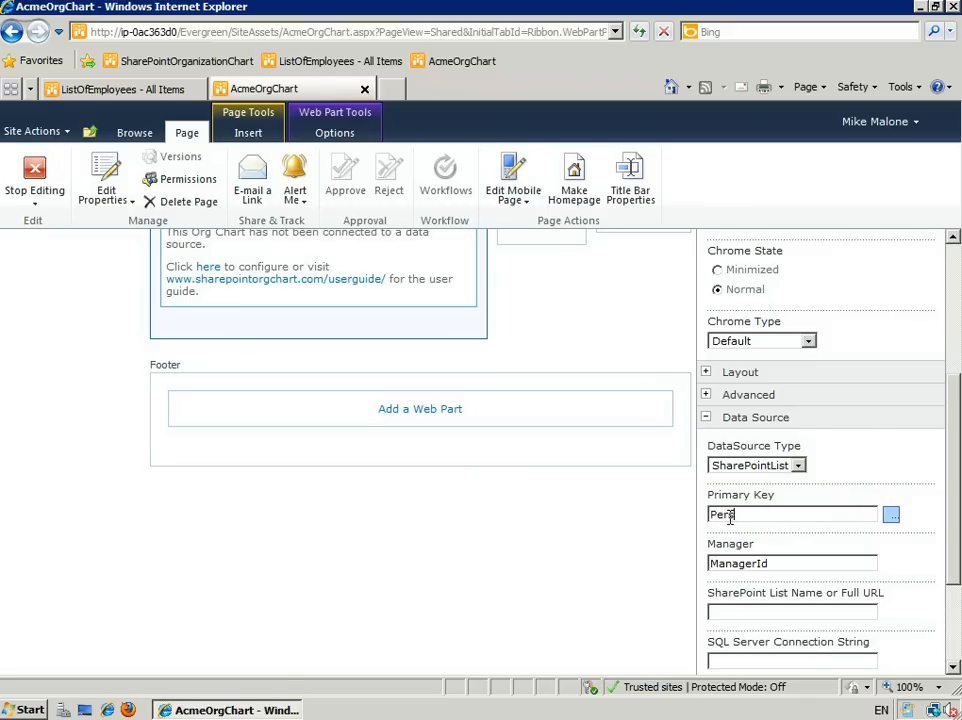
{"action": "type", "text": "son"}
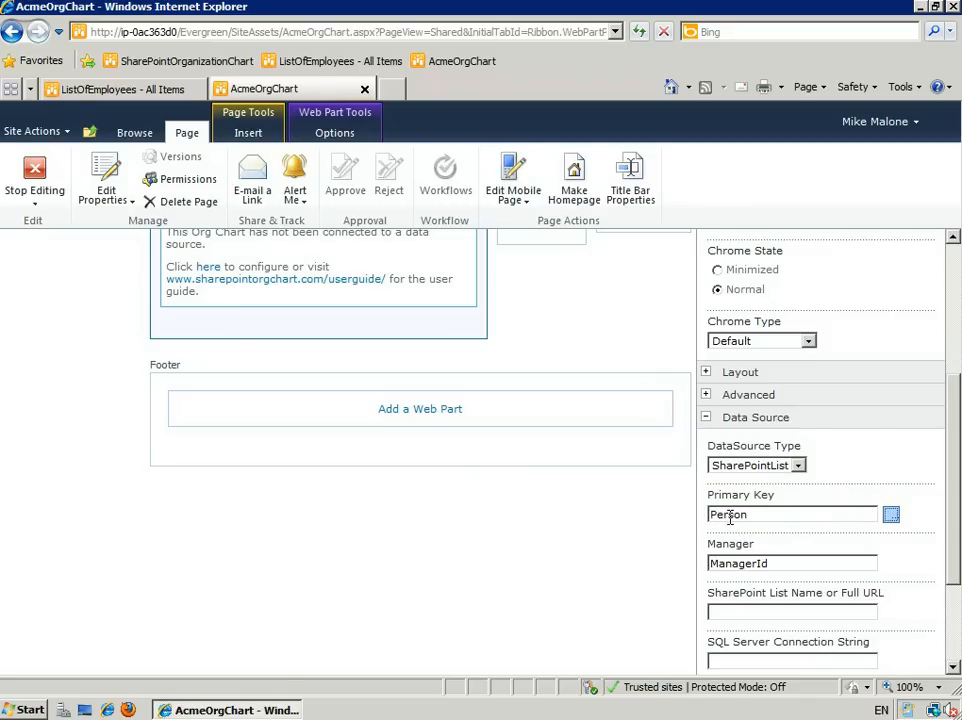
{"action": "mouse_move", "coordinate": [790, 580]}
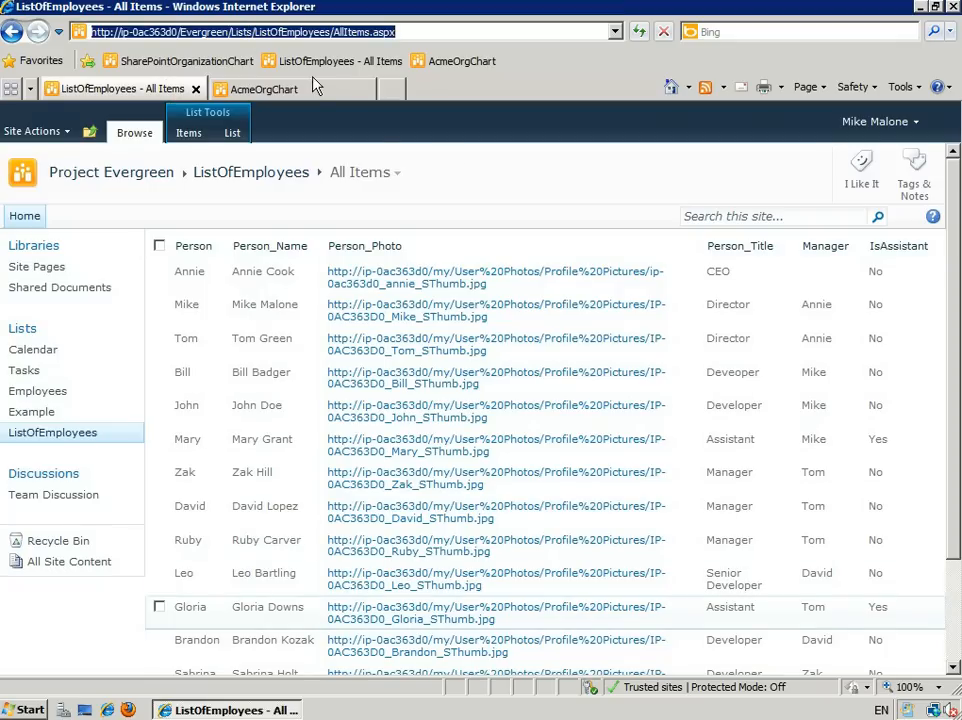
{"action": "left_click", "coordinate": [263, 89]}
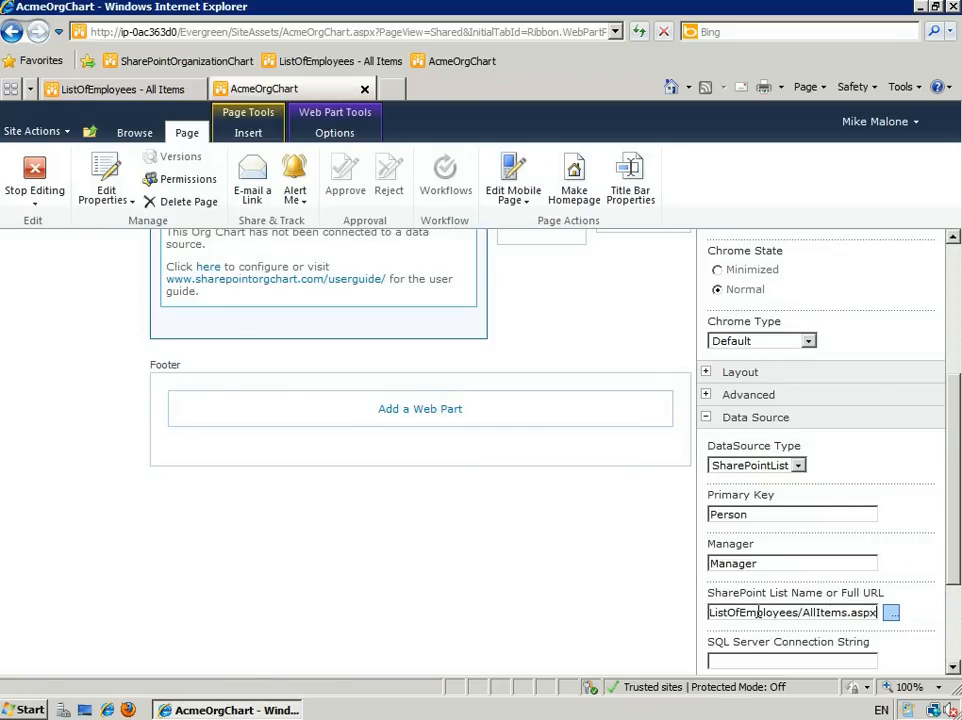
{"action": "scroll", "scroll_direction": "down", "scroll_amount": 3}
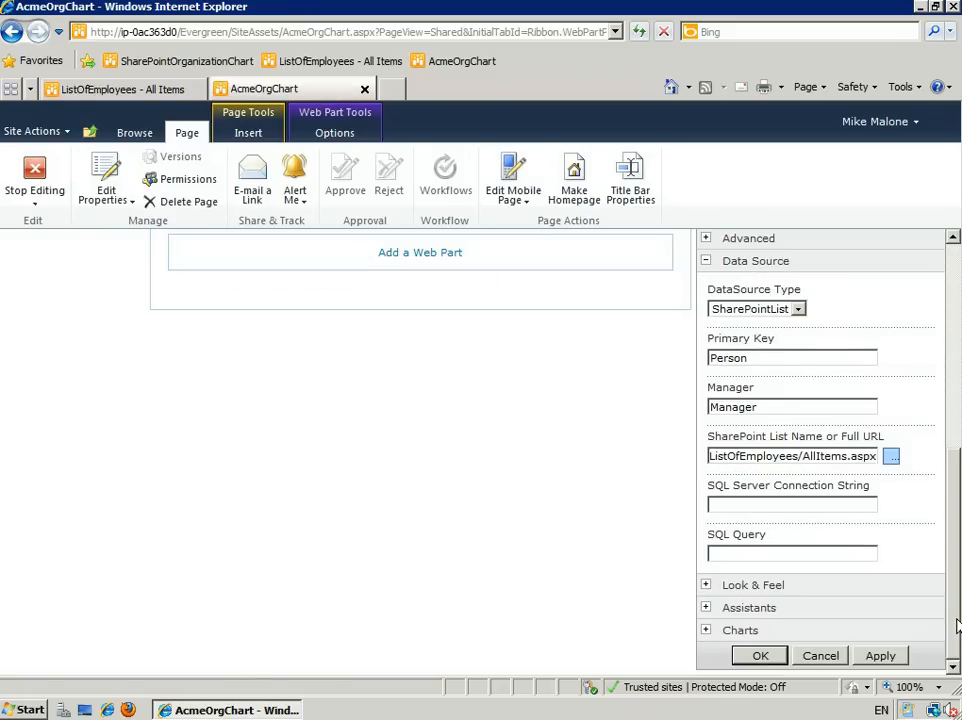
Step: Apply the data source settings and set the Look & Feel template style to PhotoLeft
{"action": "left_click", "coordinate": [759, 655]}
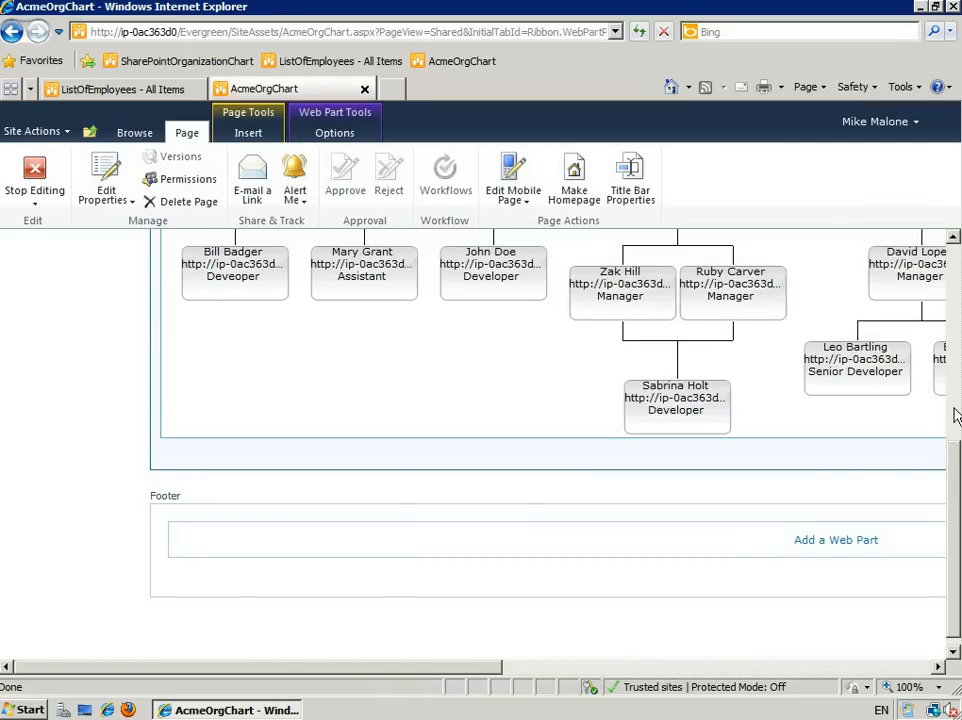
{"action": "scroll", "scroll_direction": "up", "scroll_amount": 3}
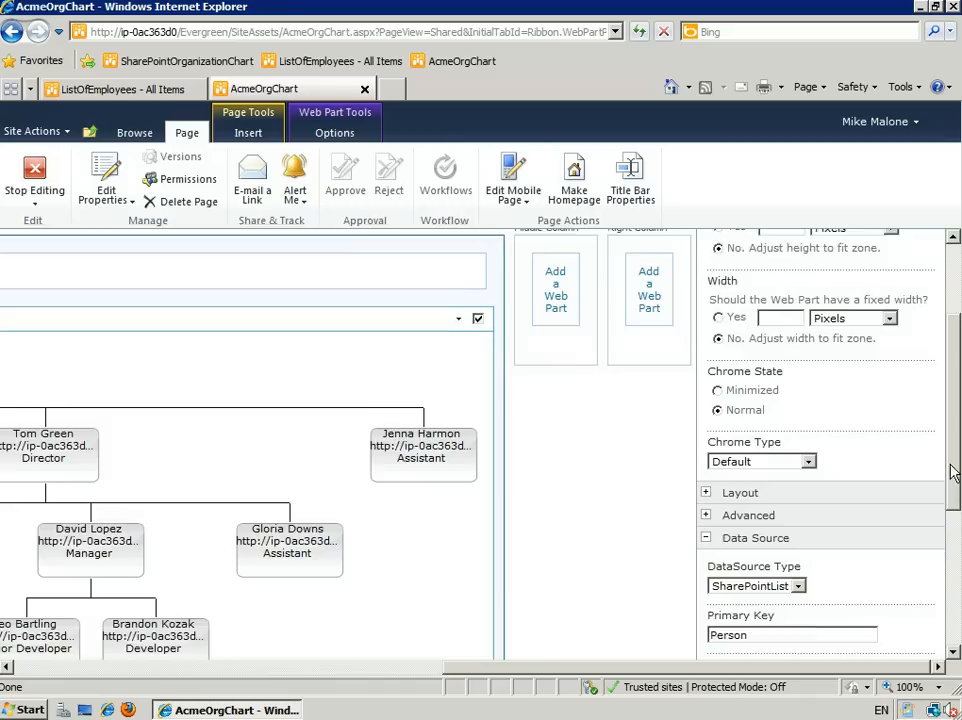
{"action": "scroll", "scroll_direction": "down", "scroll_amount": 3}
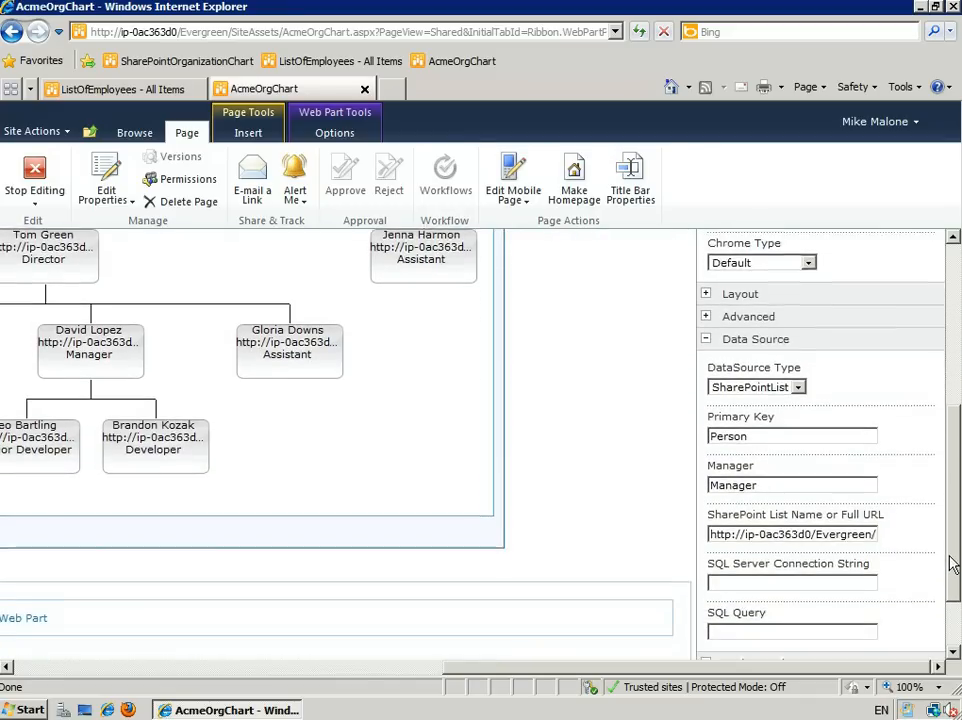
{"action": "scroll", "scroll_direction": "down", "scroll_amount": 3}
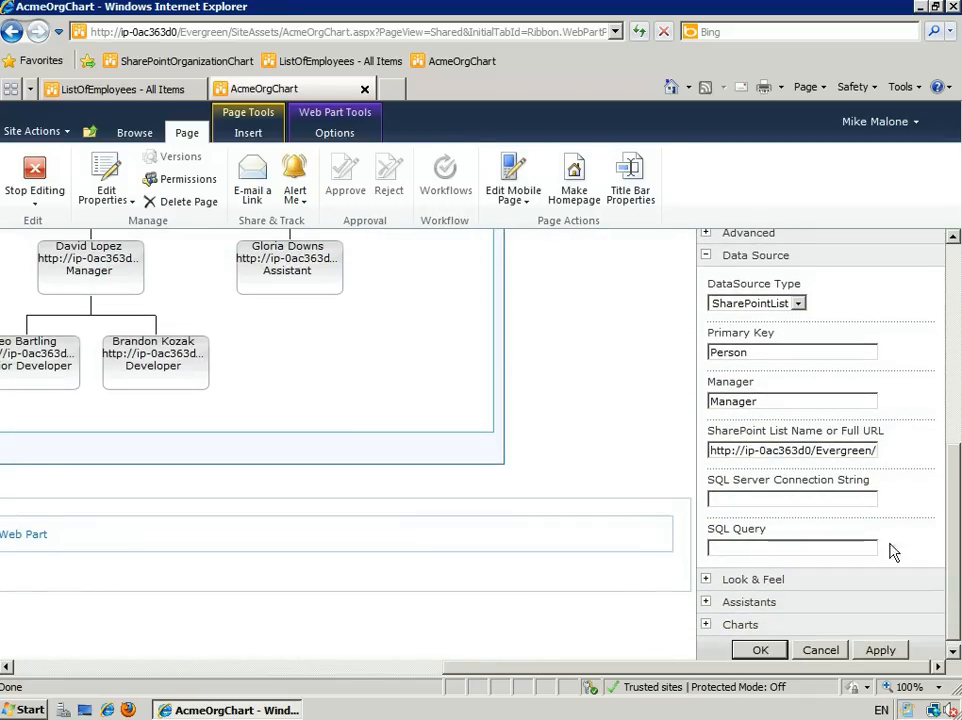
{"action": "left_click", "coordinate": [706, 579]}
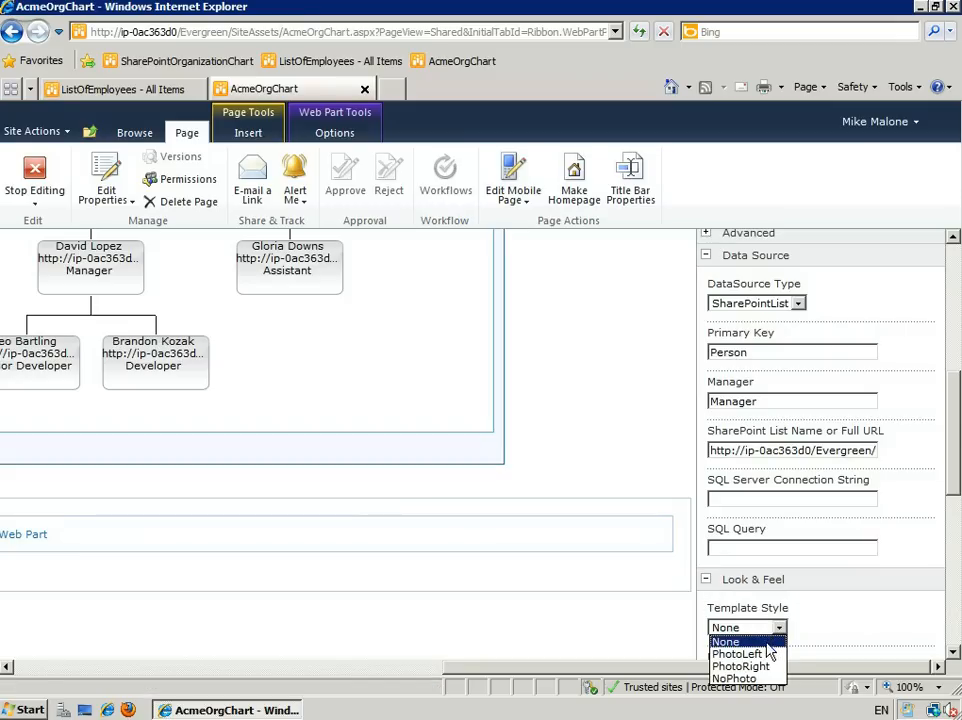
{"action": "left_click", "coordinate": [737, 653]}
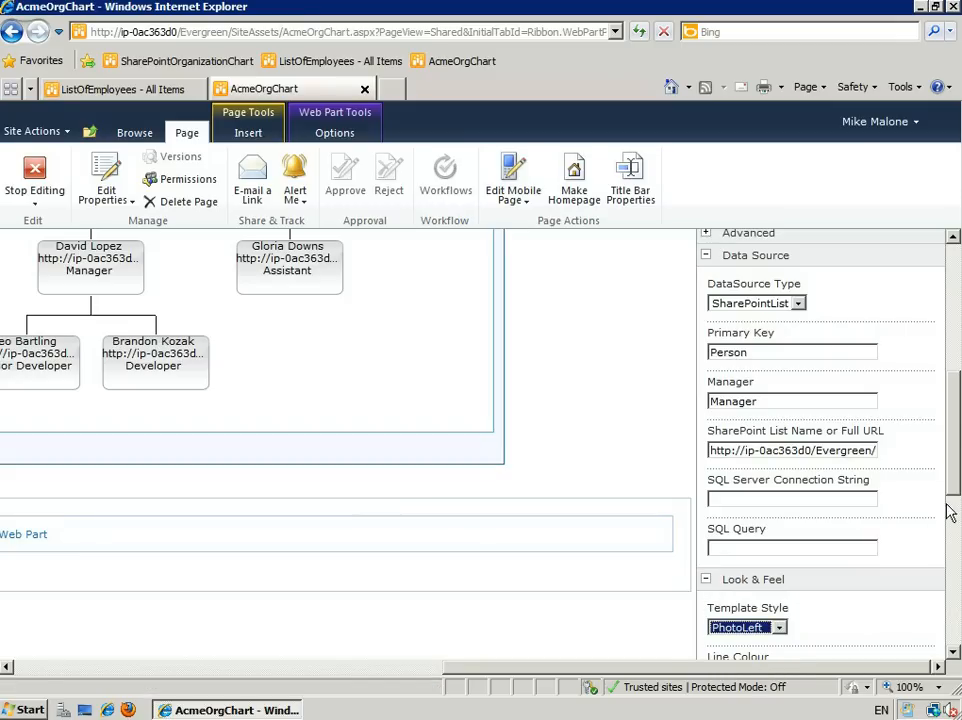
{"action": "scroll", "scroll_direction": "down", "scroll_amount": 3}
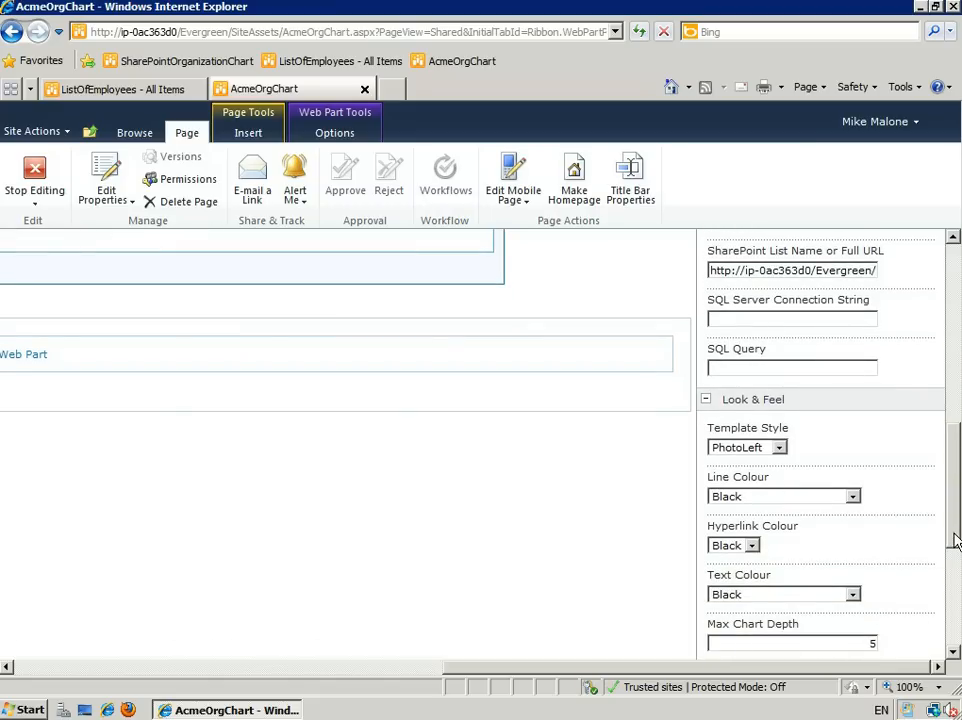
{"action": "scroll", "scroll_direction": "down", "scroll_amount": 3}
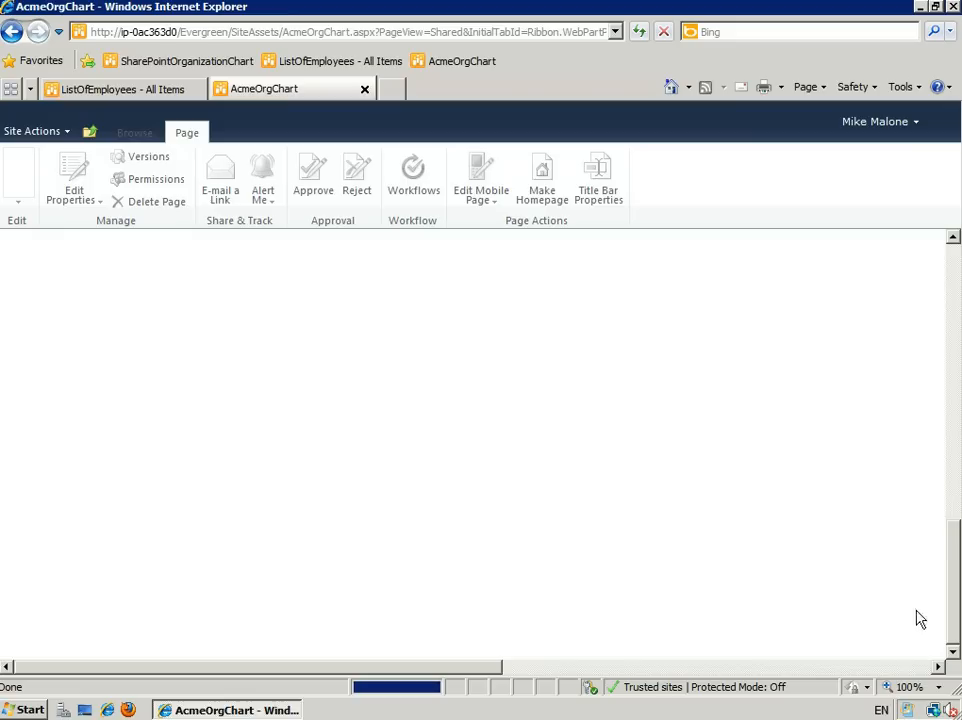
Step: Review the photo org chart from CEO Annie Cook down and reopen the web part settings
{"action": "left_click", "coordinate": [73, 178]}
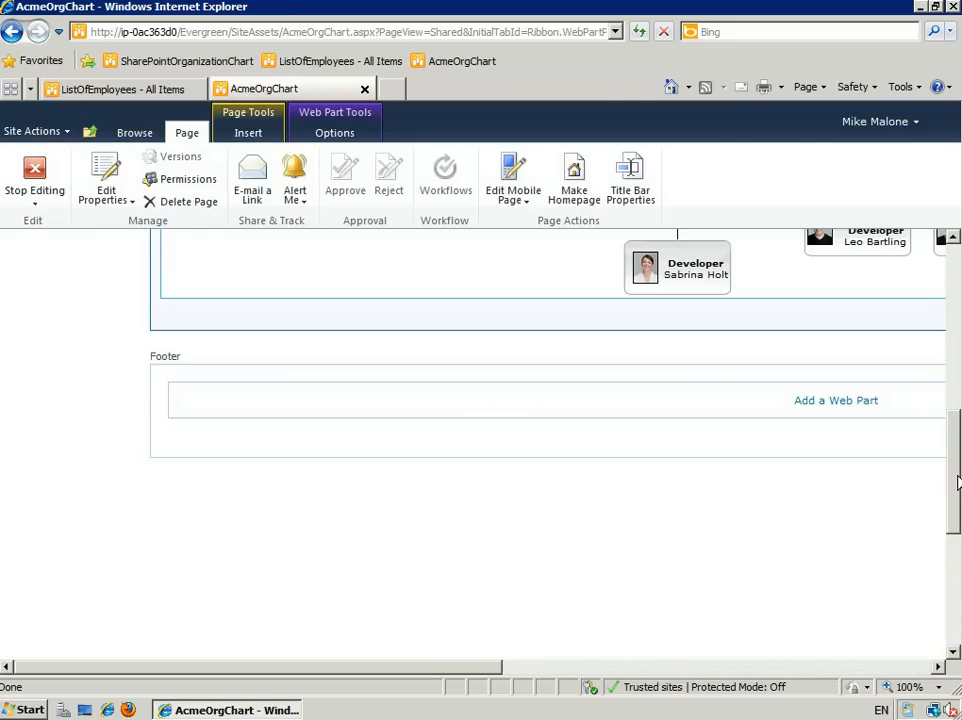
{"action": "scroll", "scroll_direction": "up", "scroll_amount": 3}
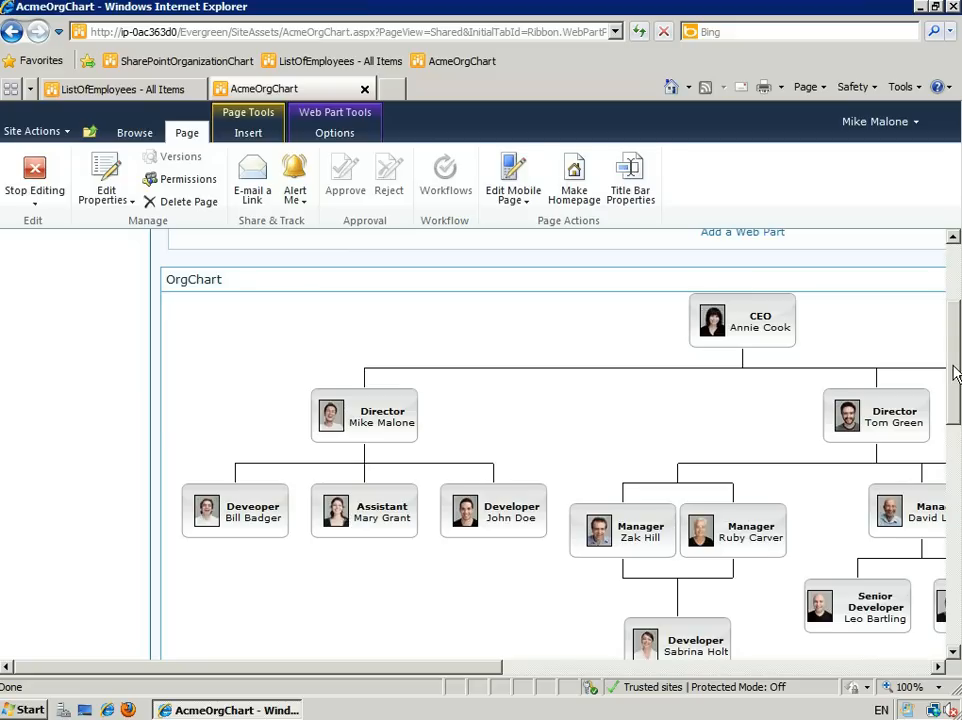
{"action": "mouse_move", "coordinate": [820, 615]}
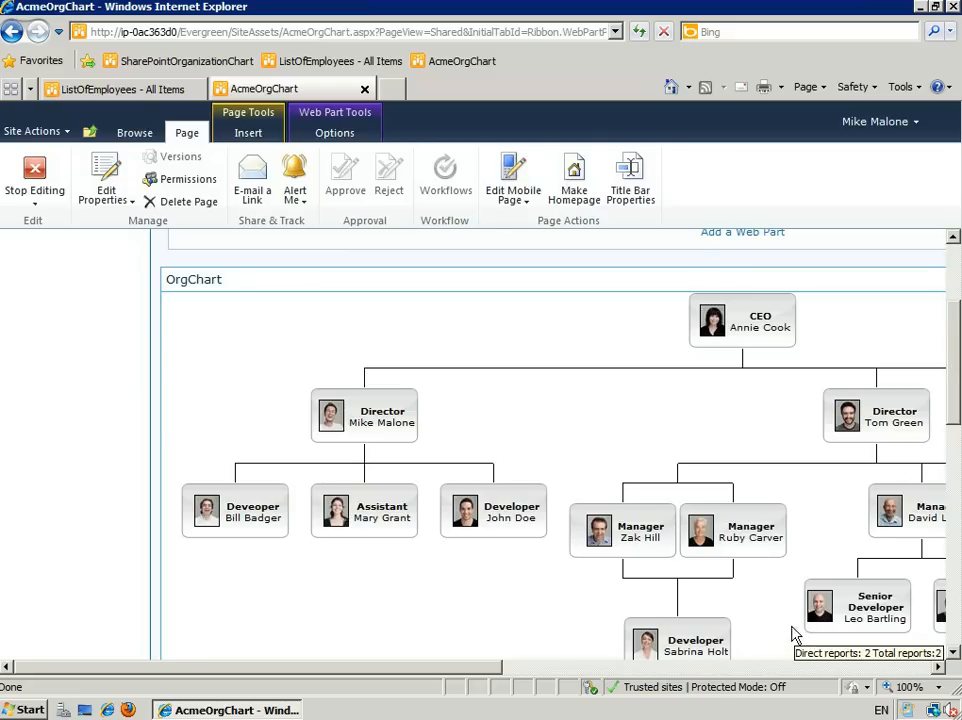
{"action": "mouse_move", "coordinate": [800, 585]}
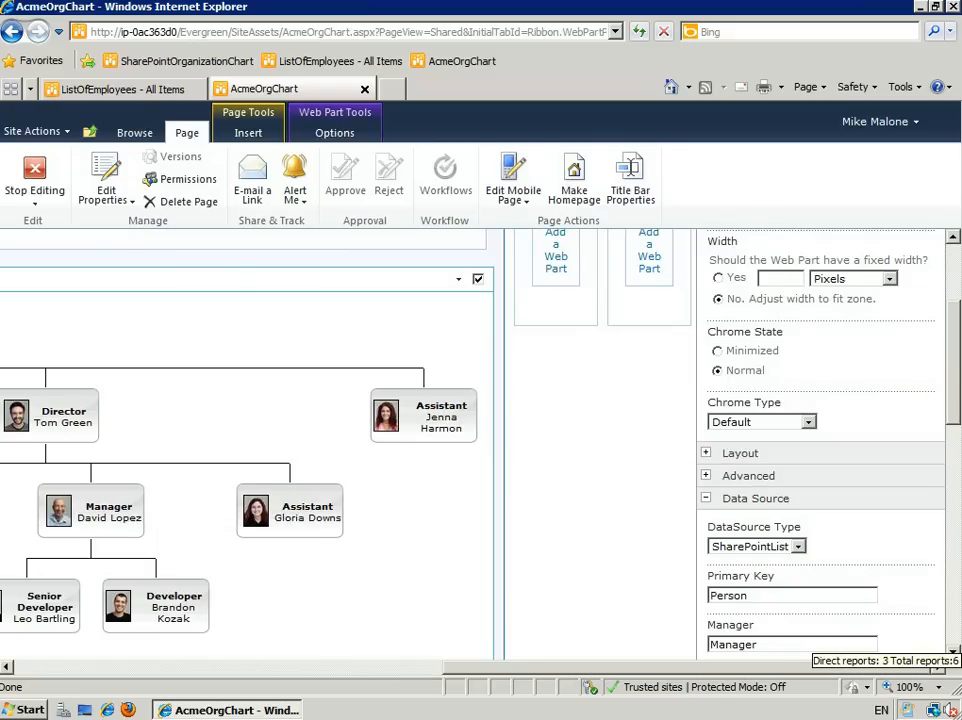
{"action": "scroll", "scroll_direction": "down", "scroll_amount": 3}
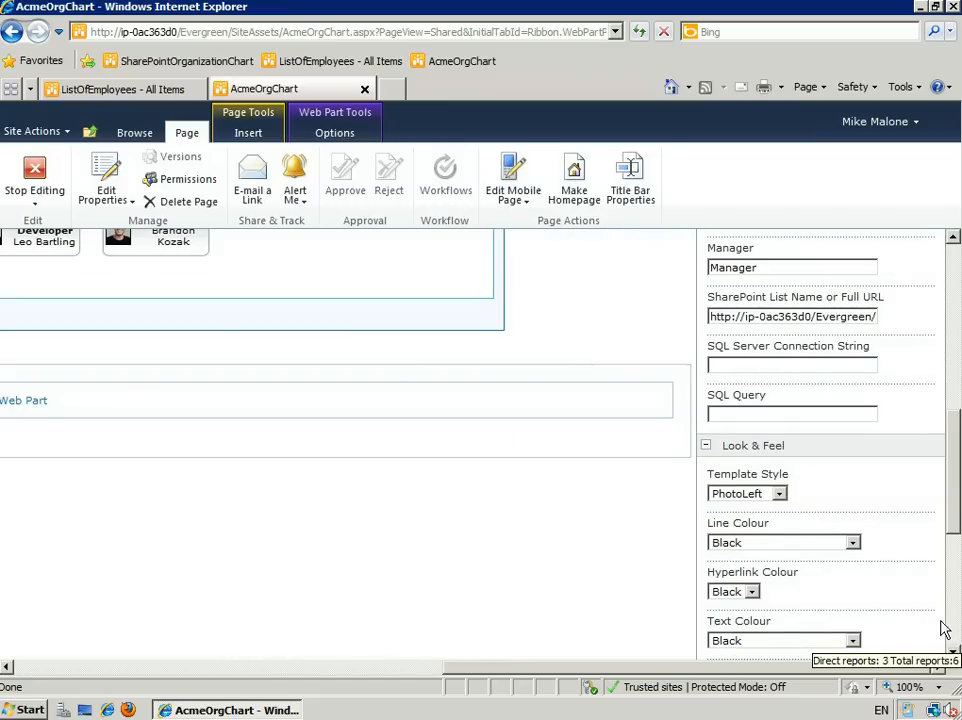
{"action": "scroll", "scroll_direction": "down", "scroll_amount": 3}
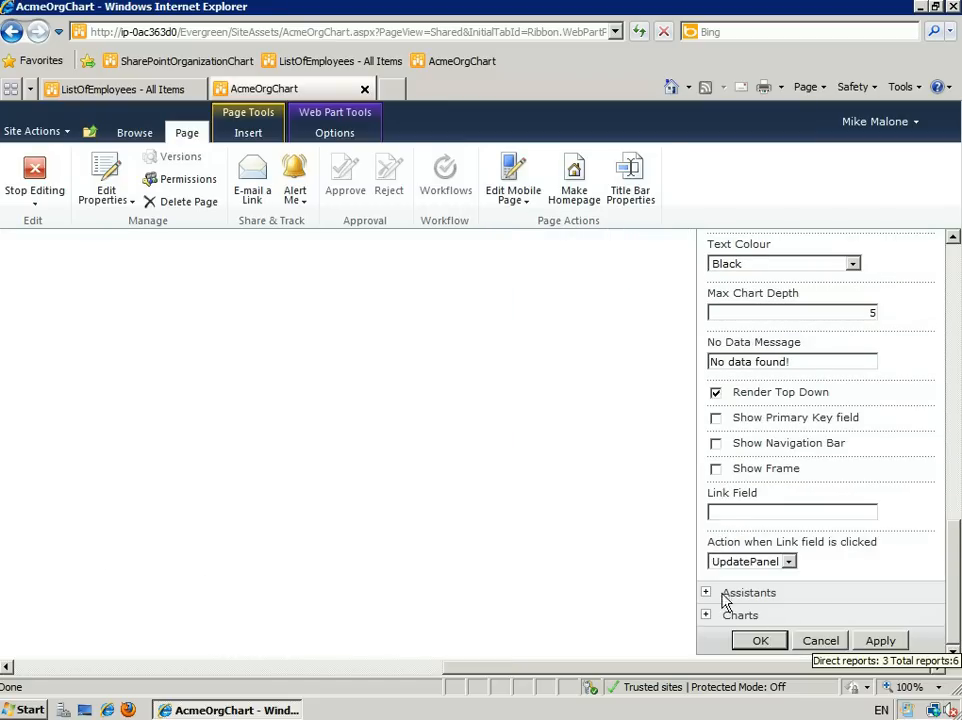
Step: Set the Assistant Field to IsAssistant with an Olive background colour and click OK
{"action": "left_click", "coordinate": [706, 592]}
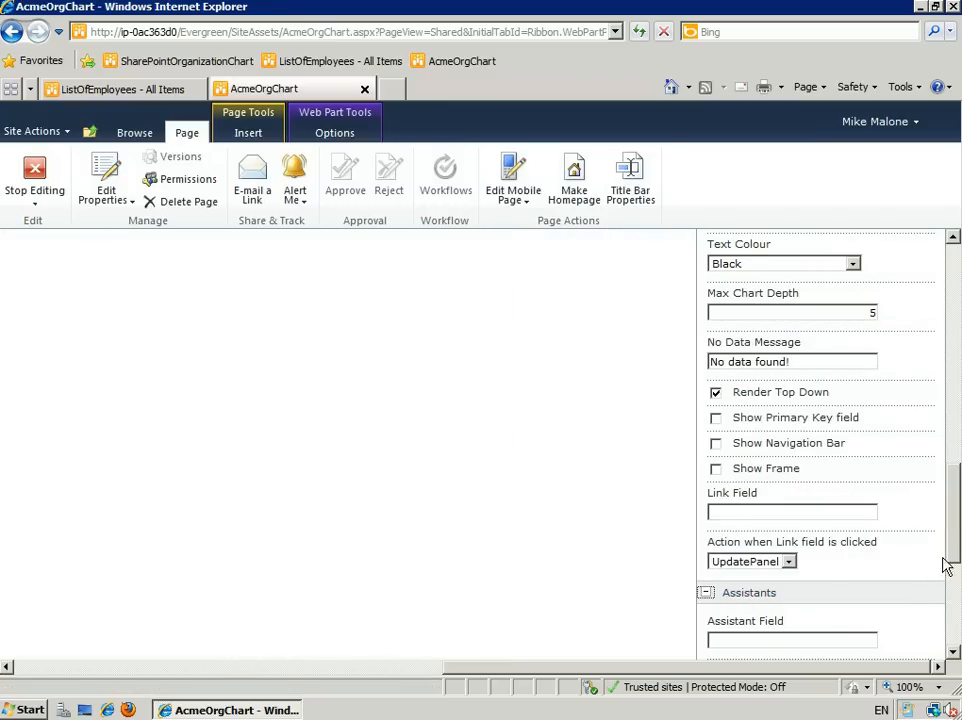
{"action": "scroll", "scroll_direction": "down", "scroll_amount": 3}
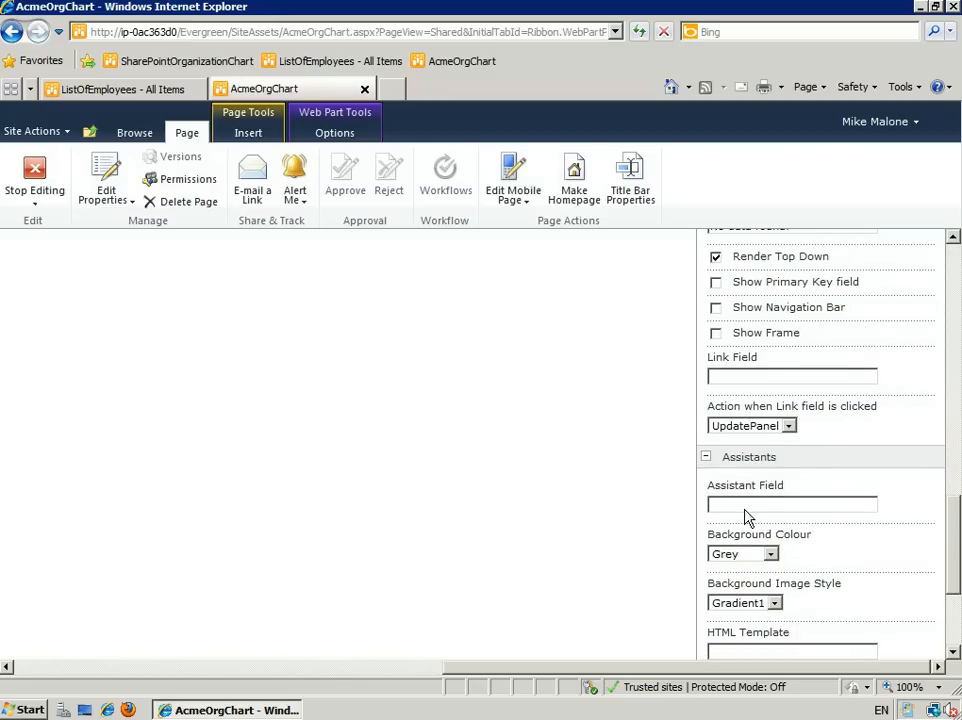
{"action": "type", "text": "Is"}
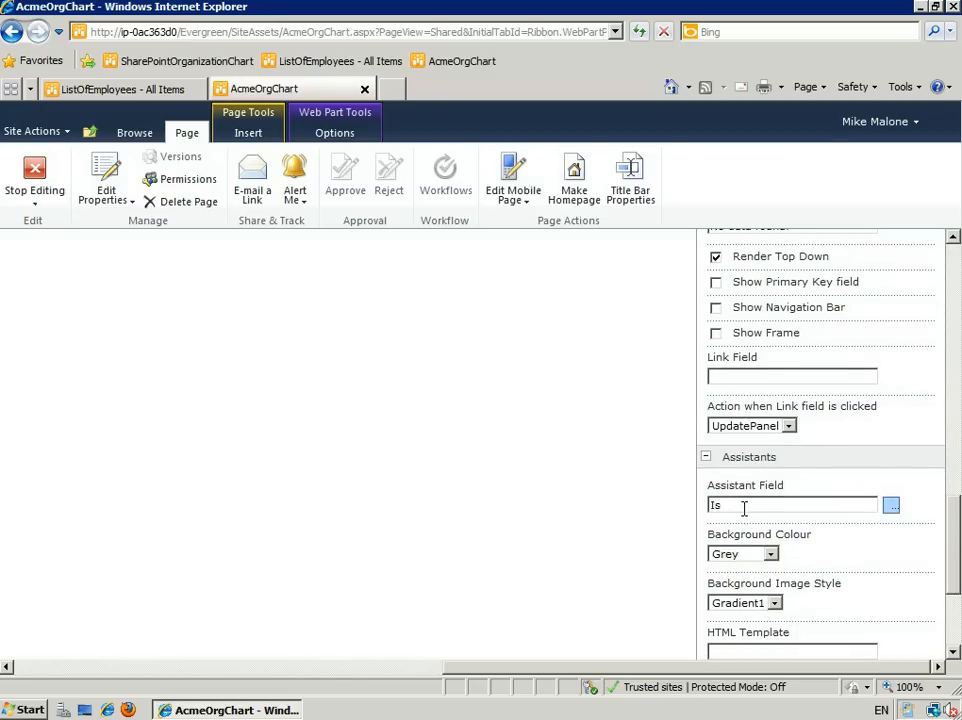
{"action": "type", "text": "Assistant"}
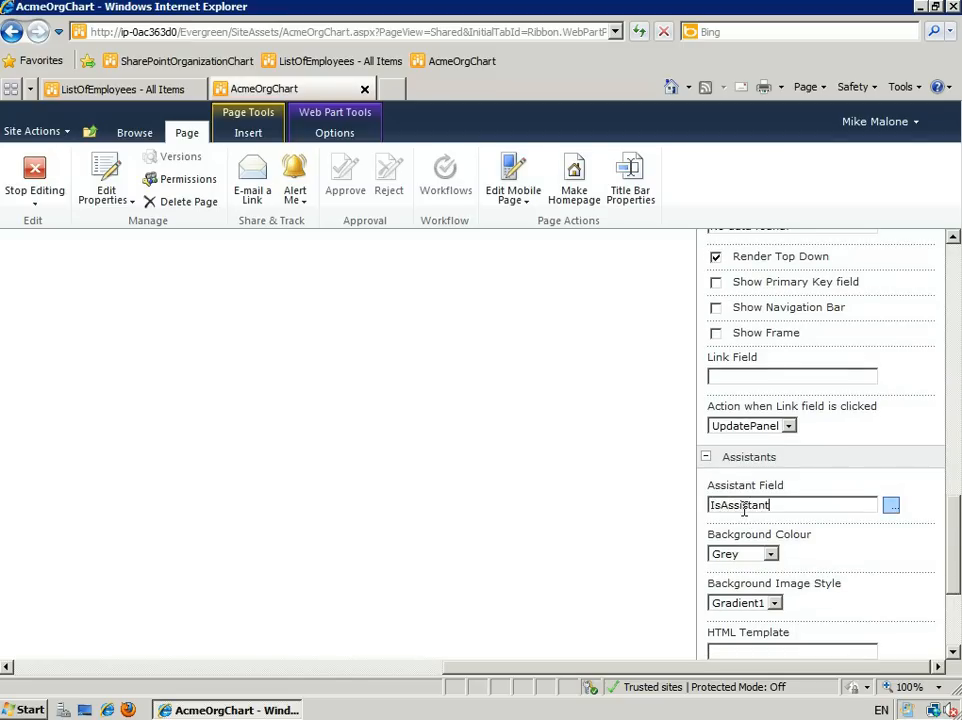
{"action": "left_click", "coordinate": [770, 554]}
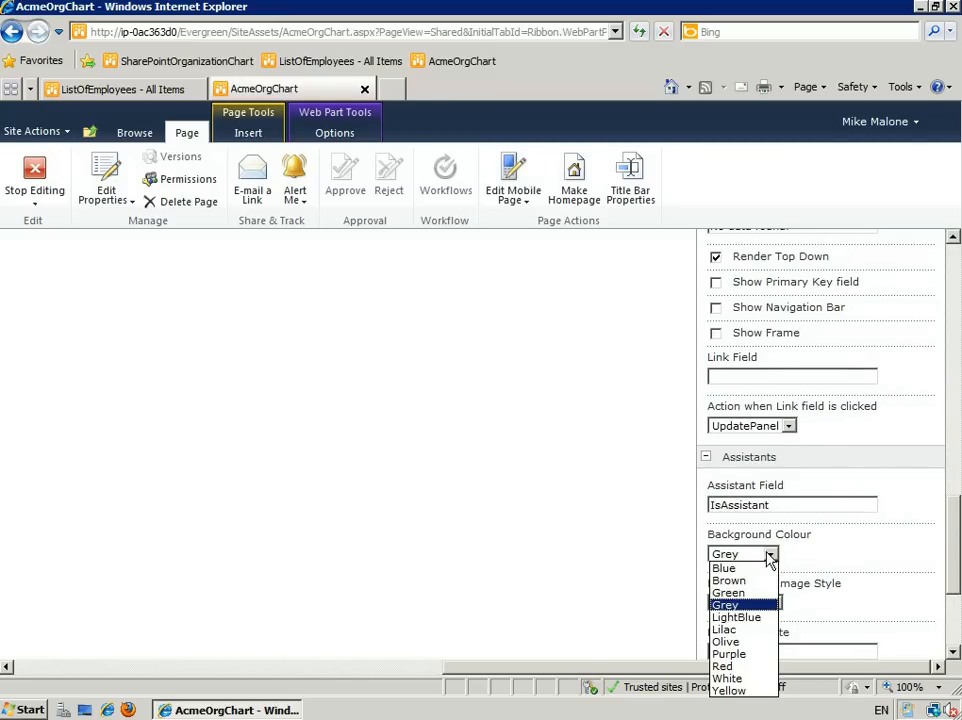
{"action": "mouse_move", "coordinate": [725, 629]}
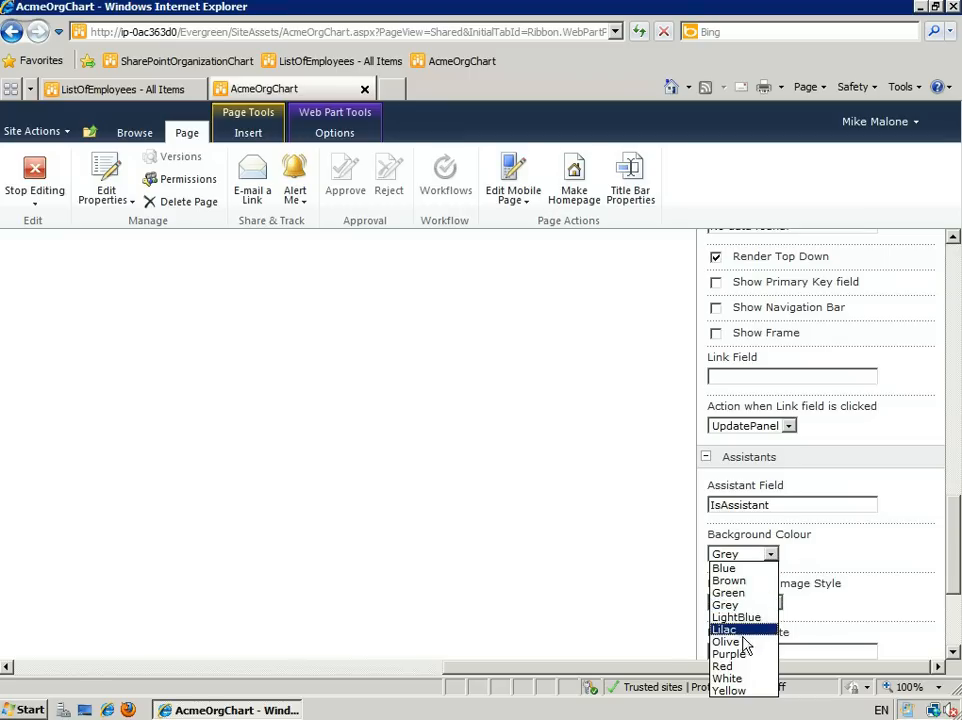
{"action": "left_click", "coordinate": [726, 641]}
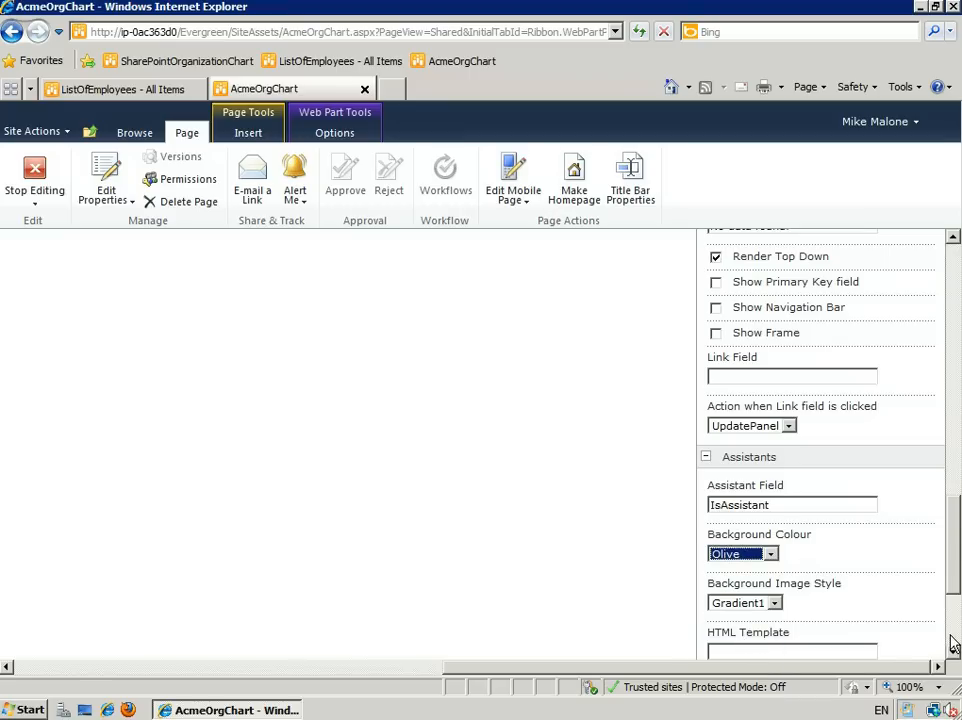
{"action": "scroll", "scroll_direction": "down", "scroll_amount": 3}
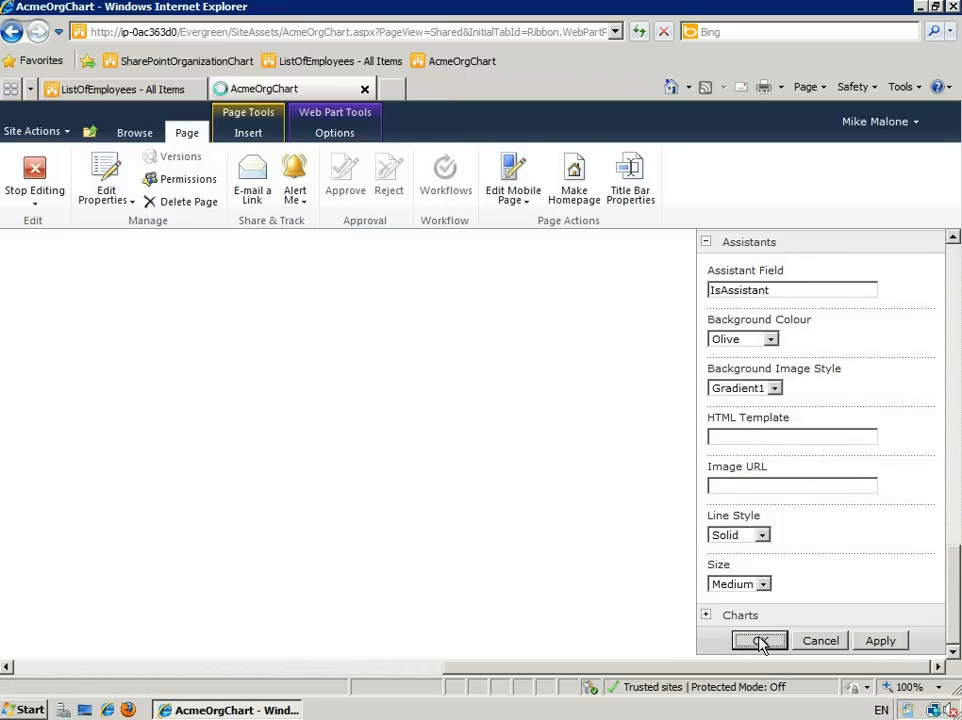
{"action": "left_click", "coordinate": [758, 640]}
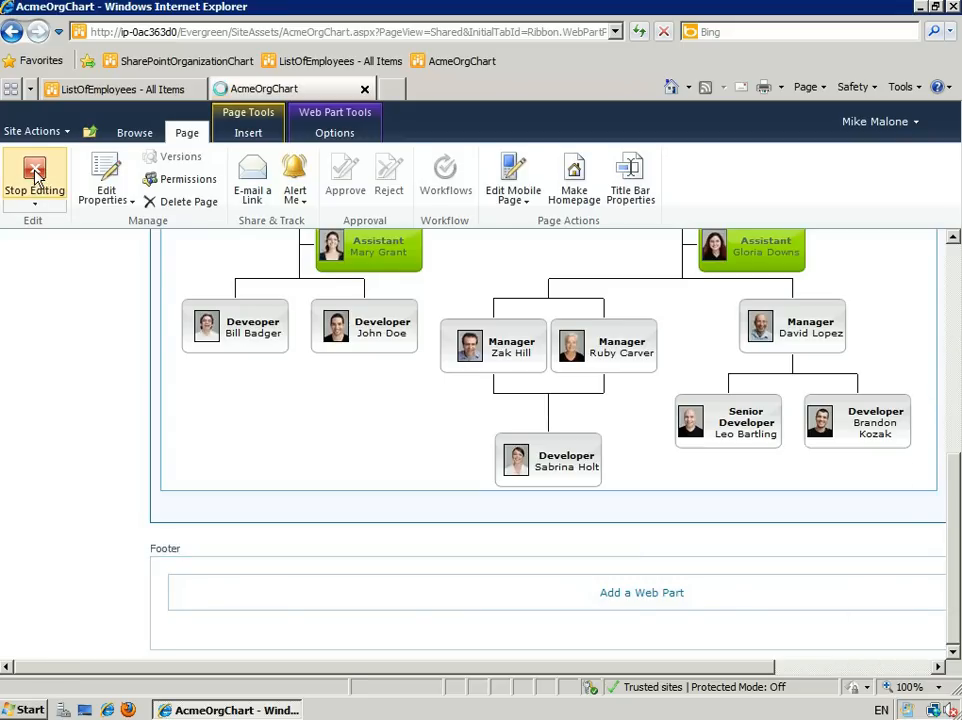
Step: Stop editing the page and scroll back to the top of the org chart
{"action": "left_click", "coordinate": [33, 175]}
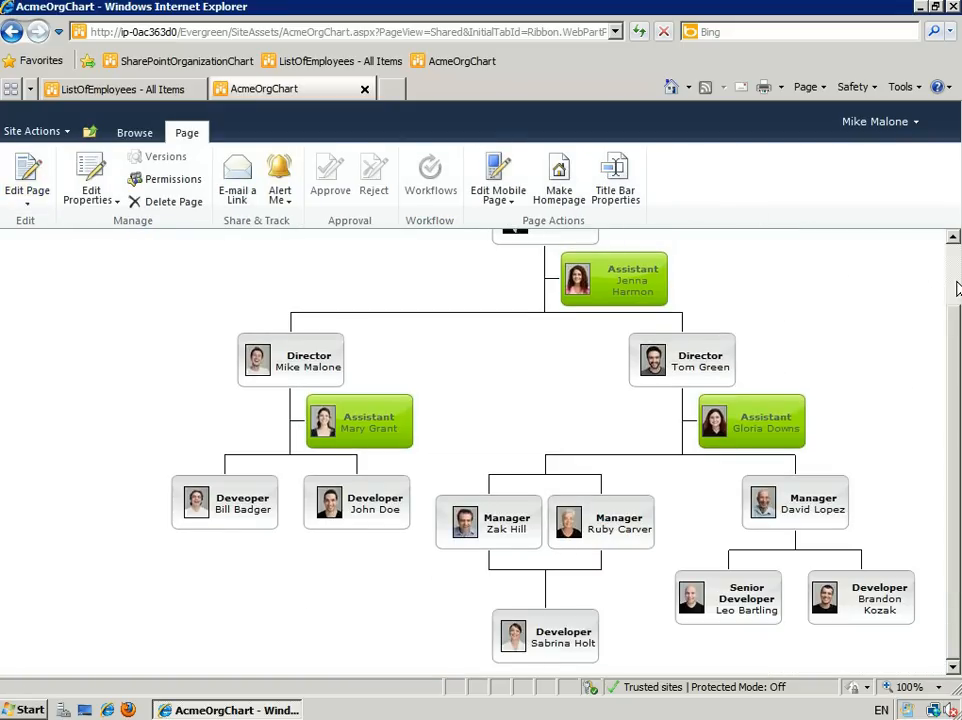
{"action": "scroll", "scroll_direction": "up", "scroll_amount": 3}
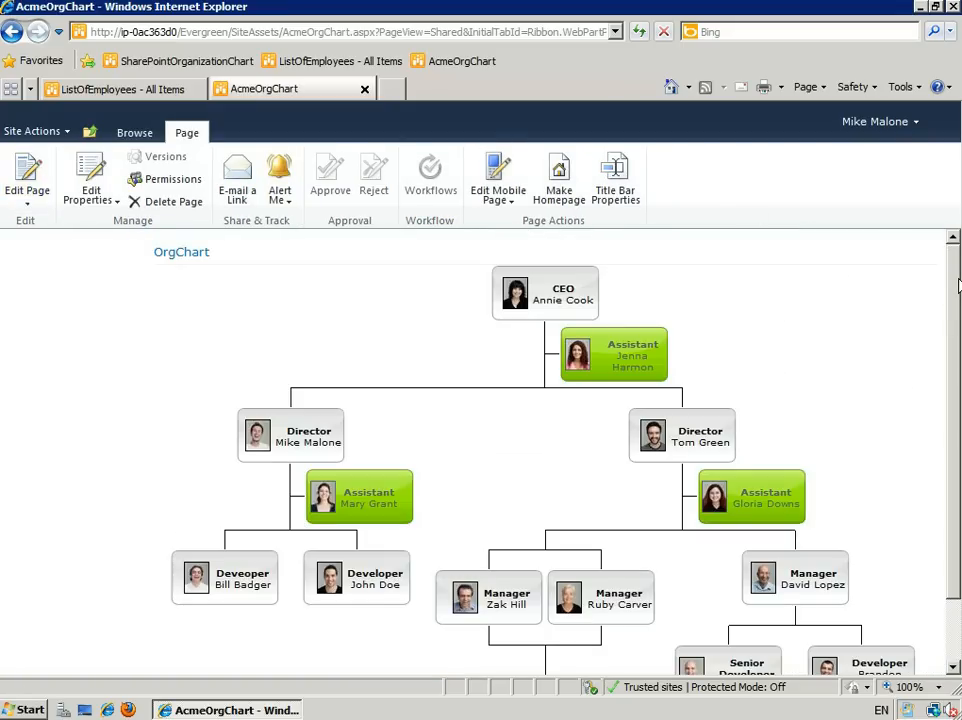